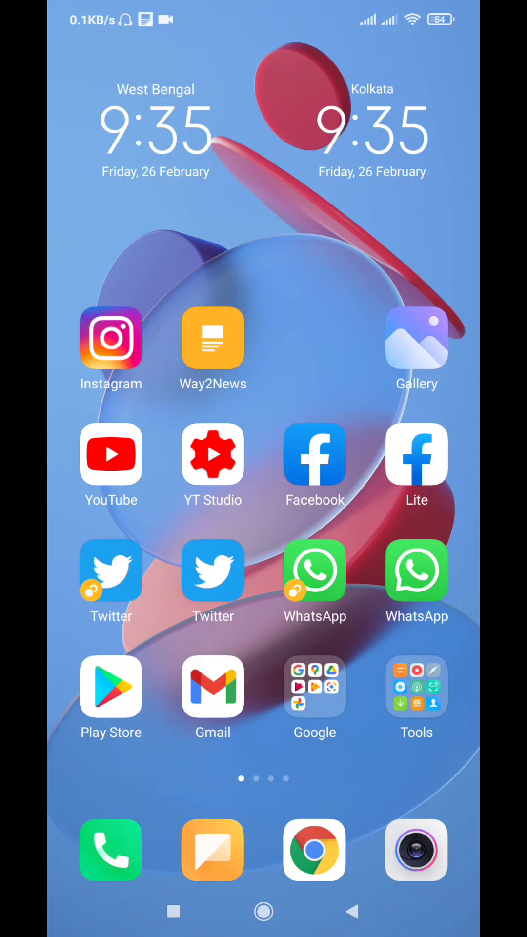
Search the Play Store for Google Lens and view its app details
scroll(left, 3)
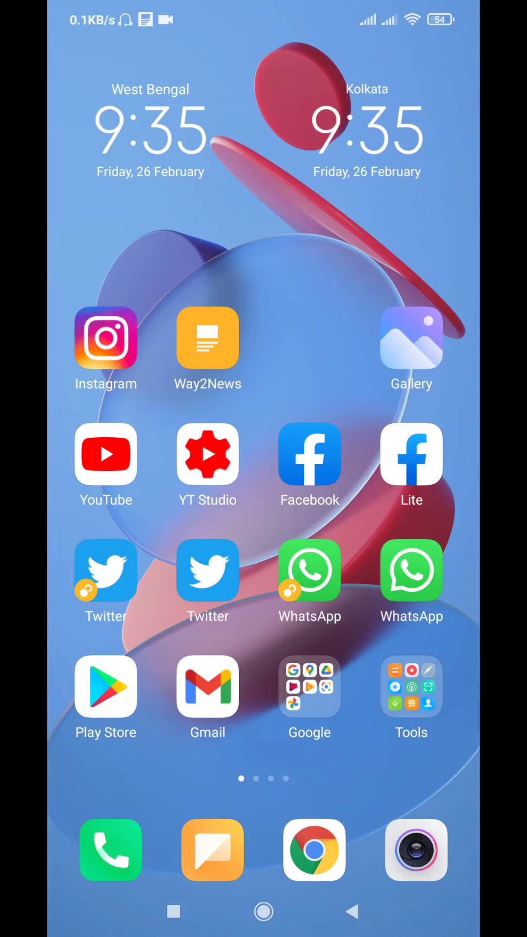
click(309, 688)
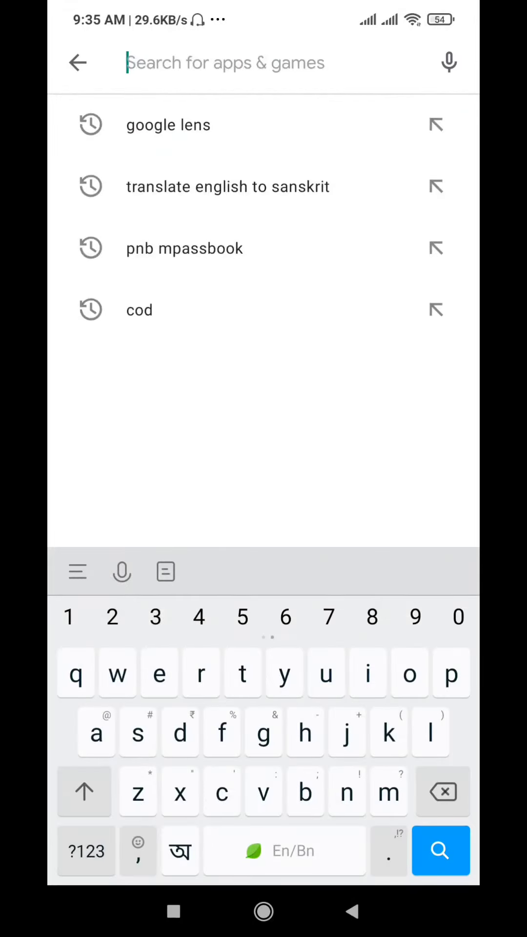
click(168, 124)
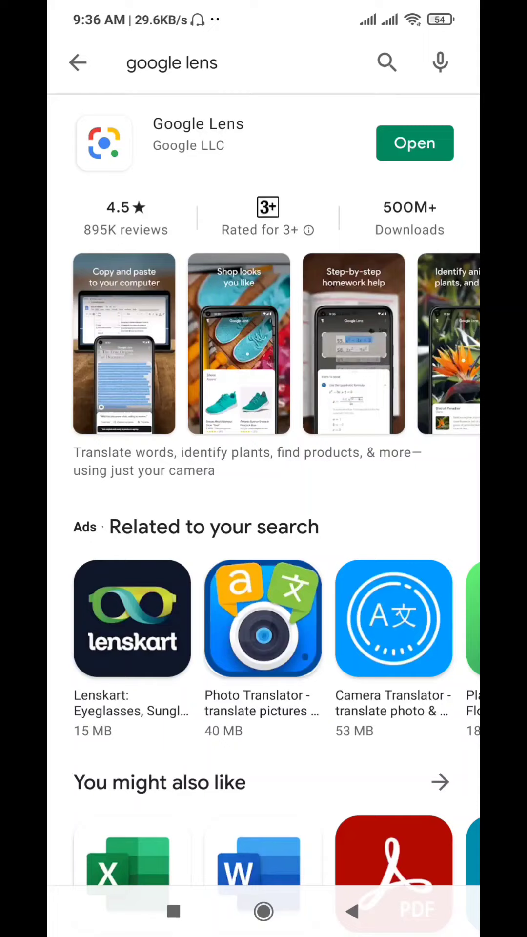
click(197, 124)
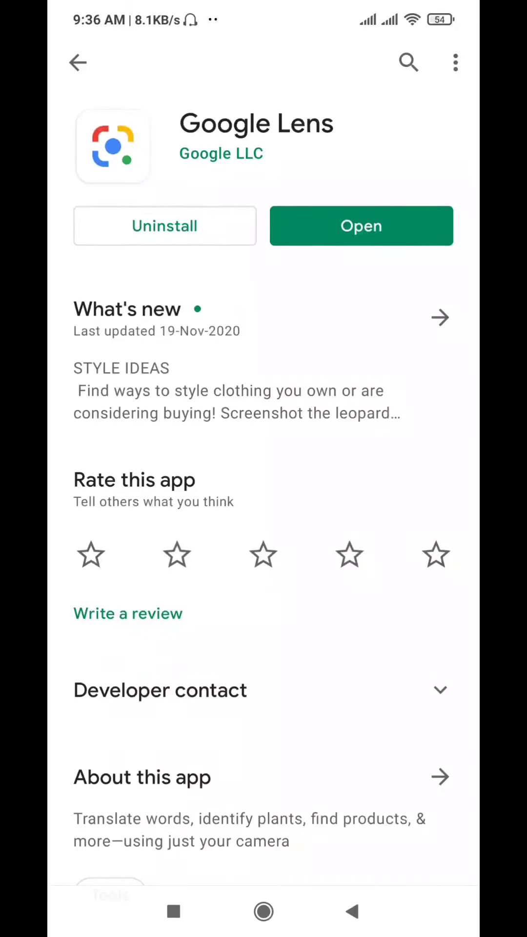
Go back home, open the camera and view its extra options, then return home
click(77, 62)
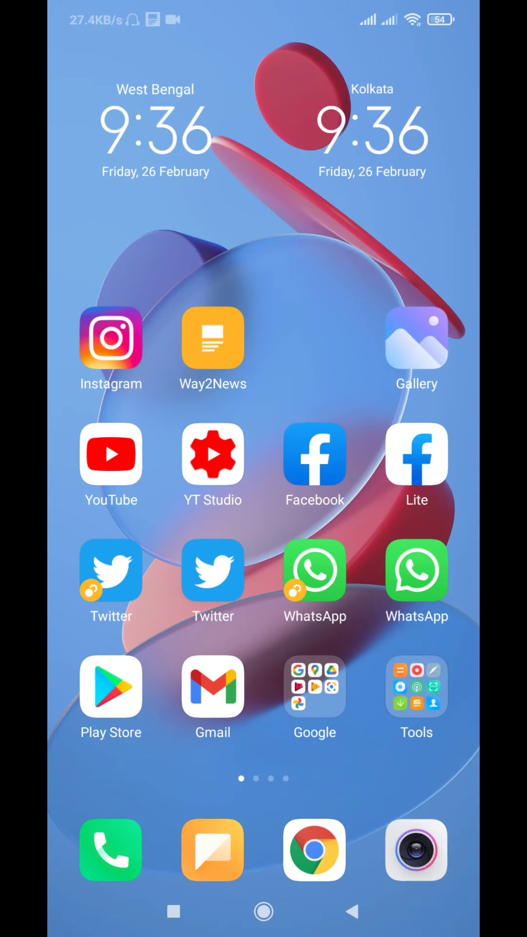
click(416, 849)
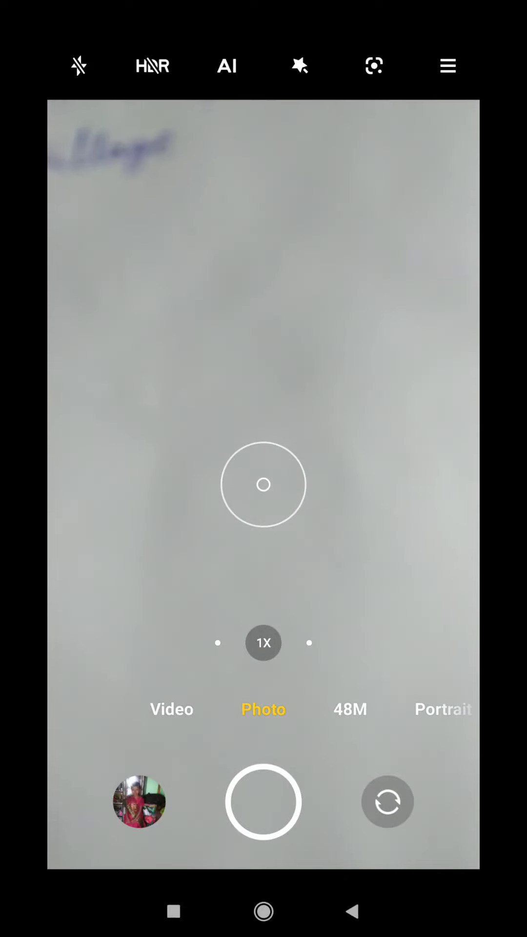
click(447, 66)
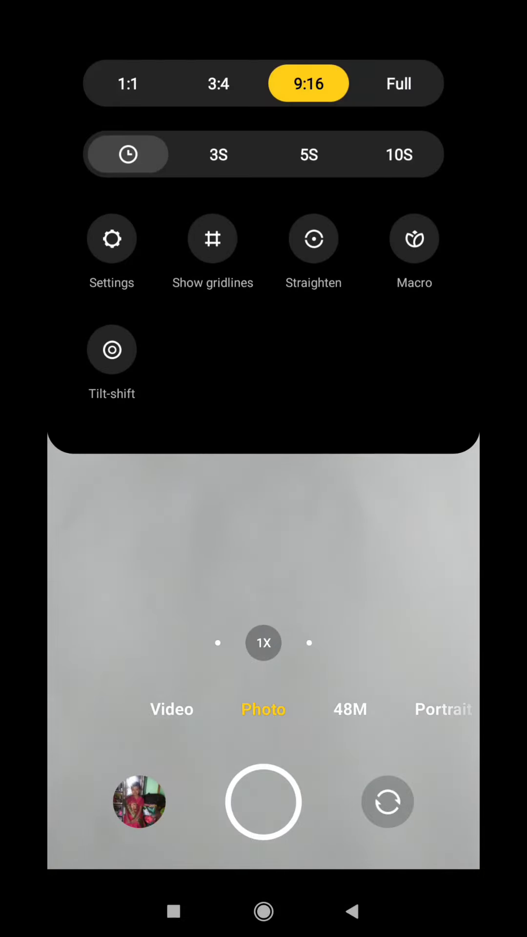
click(263, 911)
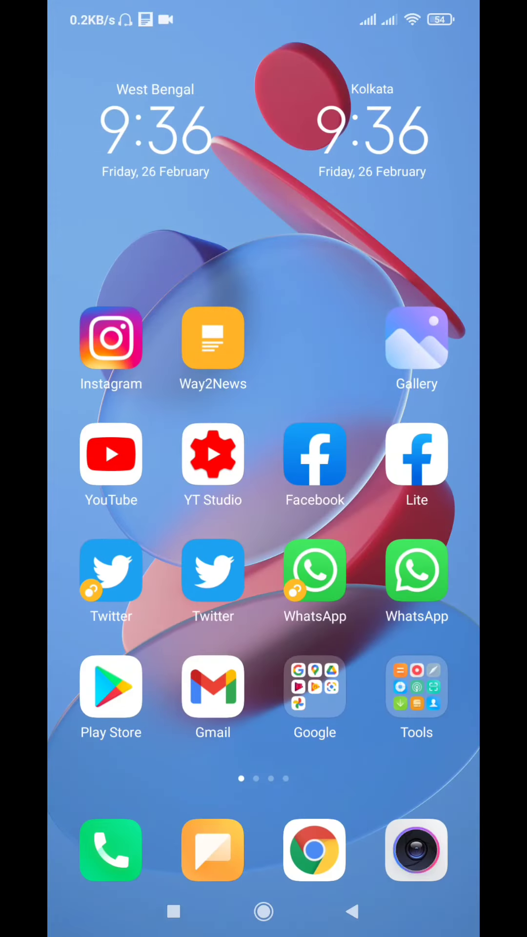
Reopen the Play Store, pick the 'google lens' suggestion and launch Google Lens
click(111, 686)
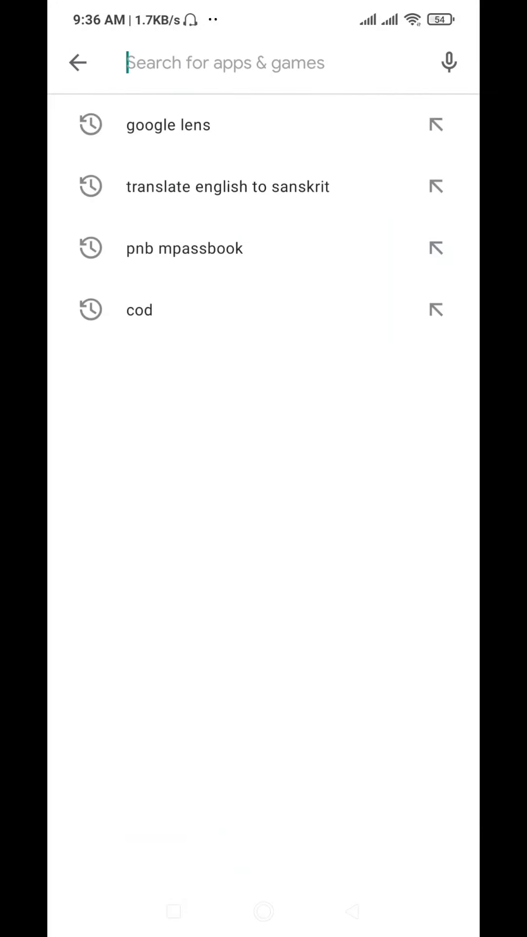
click(168, 125)
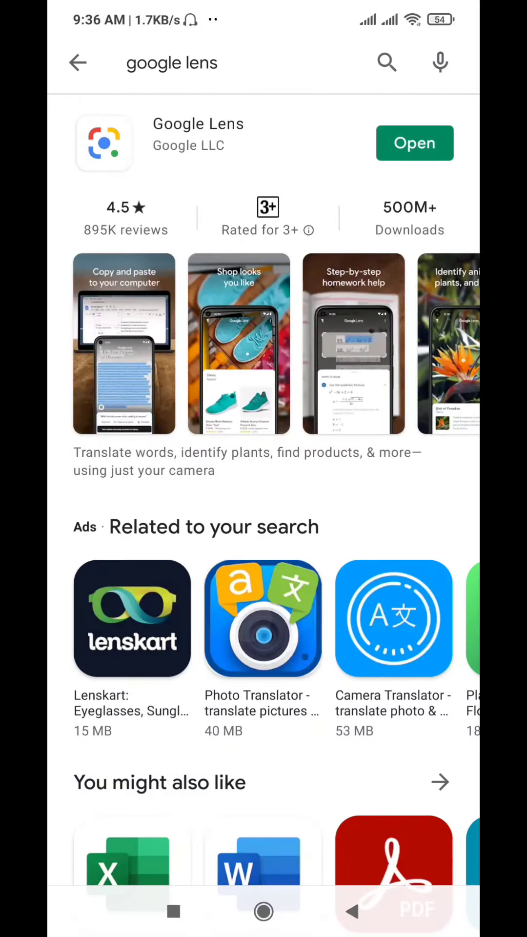
click(415, 144)
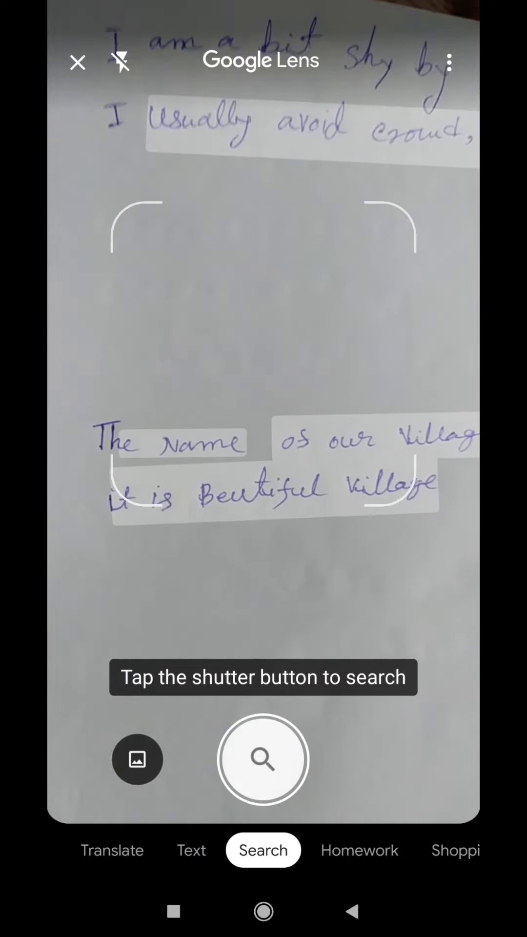
Capture the handwritten page in Lens Text mode, play Listen, then go home
click(191, 849)
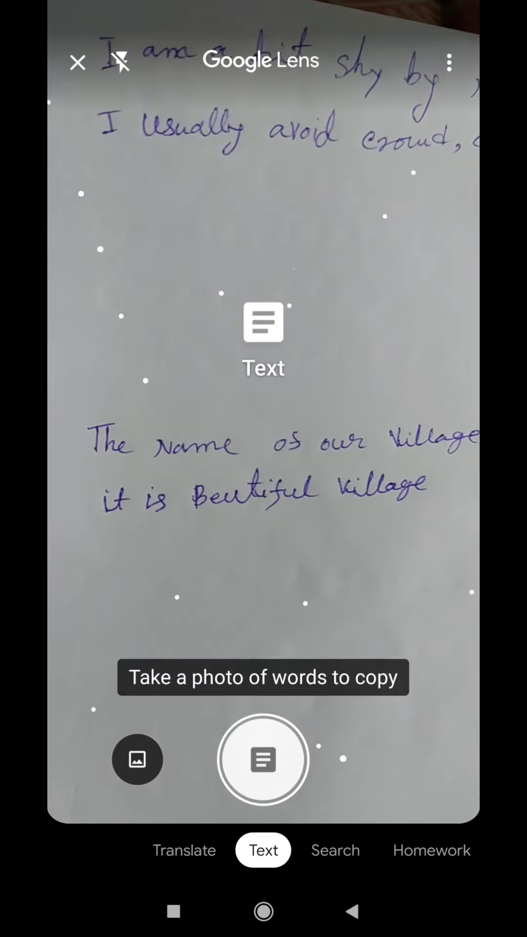
click(264, 759)
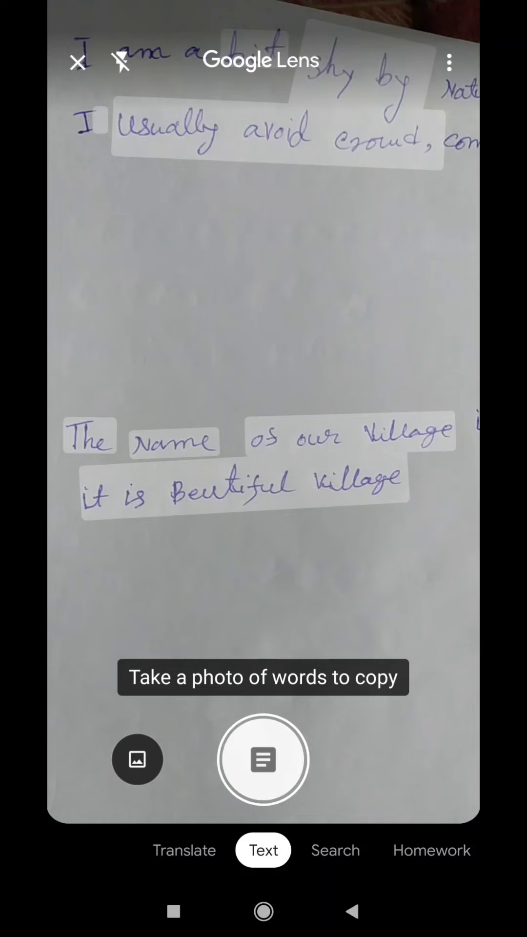
click(263, 759)
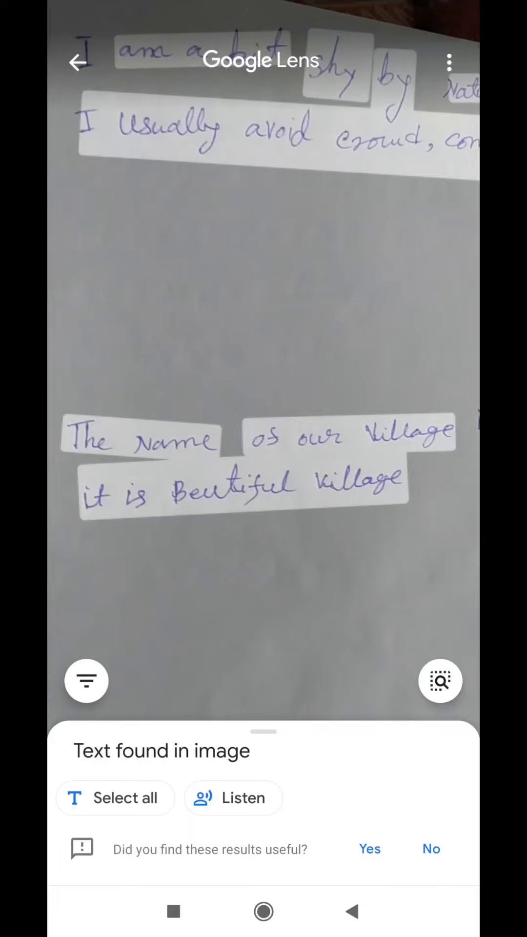
click(233, 798)
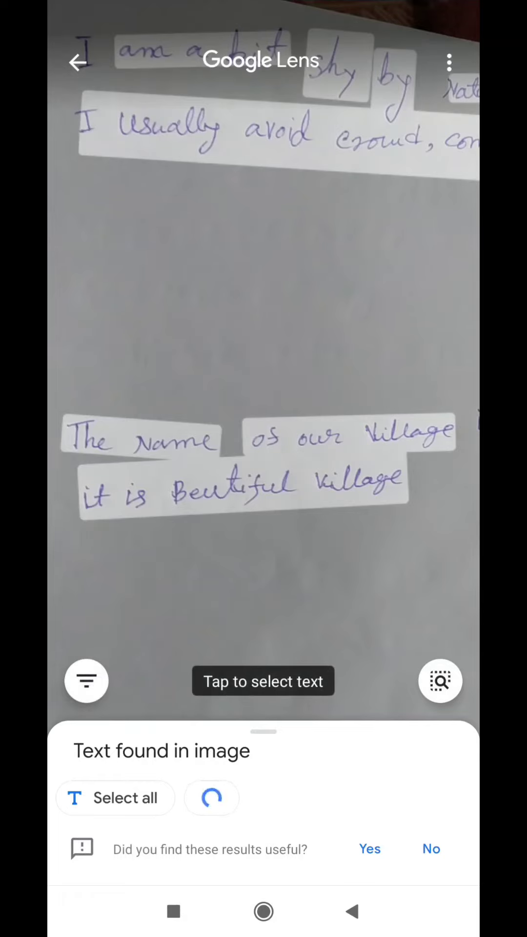
click(212, 798)
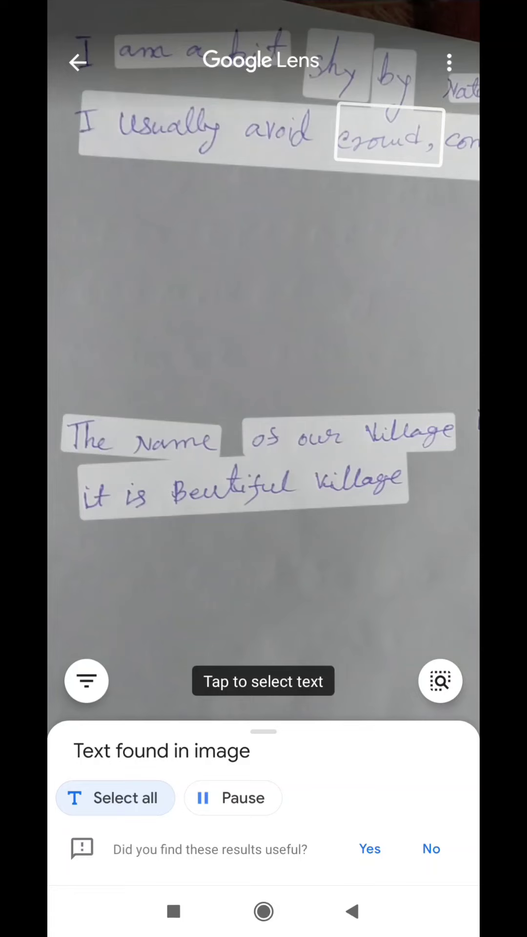
click(116, 798)
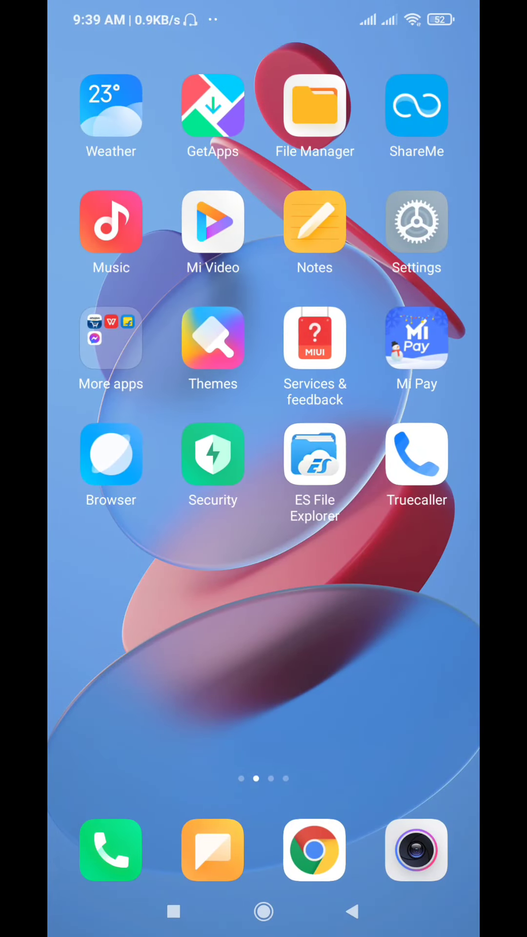
Create a new note holding the pasted village sentence, then switch back to Lens
click(315, 222)
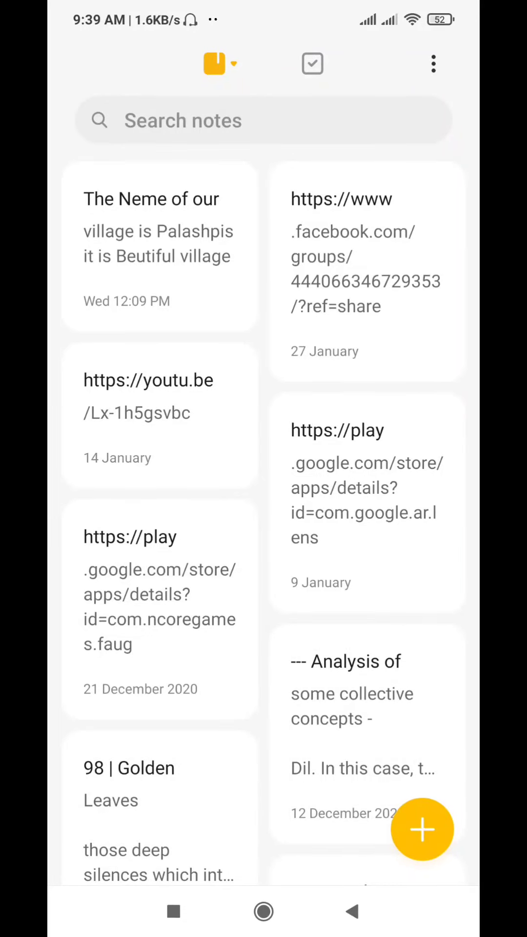
click(423, 829)
text(The Name of our village it is Beutiful village)
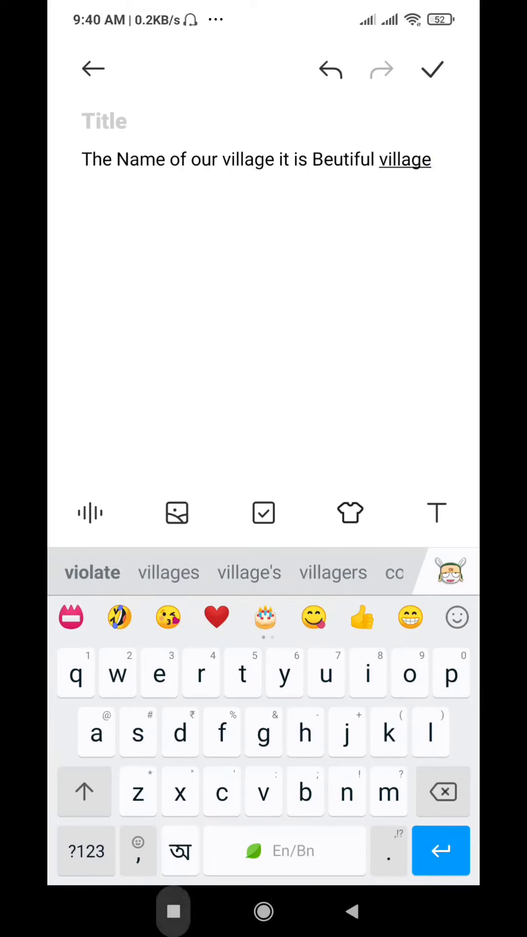
click(263, 912)
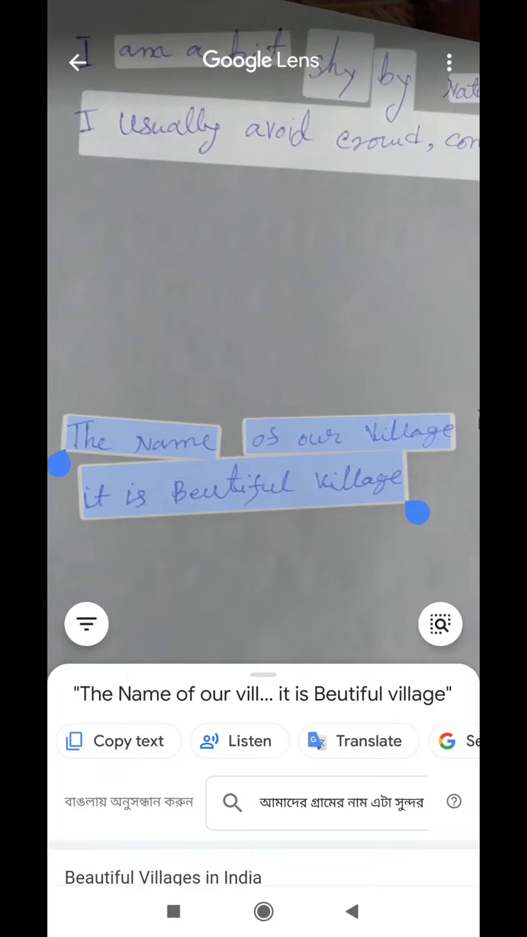
Rescan the page and copy the shy/avoid crowd lines via Select all and Copy text
click(78, 62)
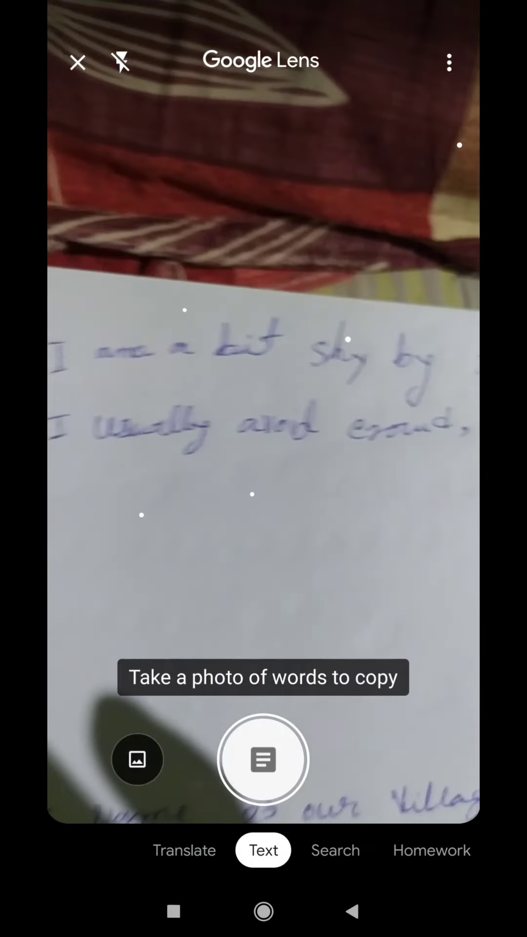
click(262, 759)
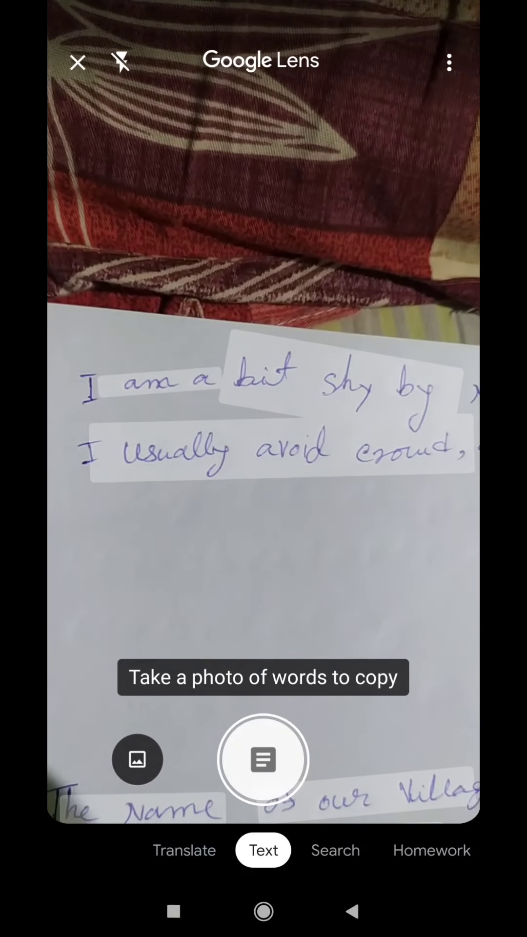
click(263, 759)
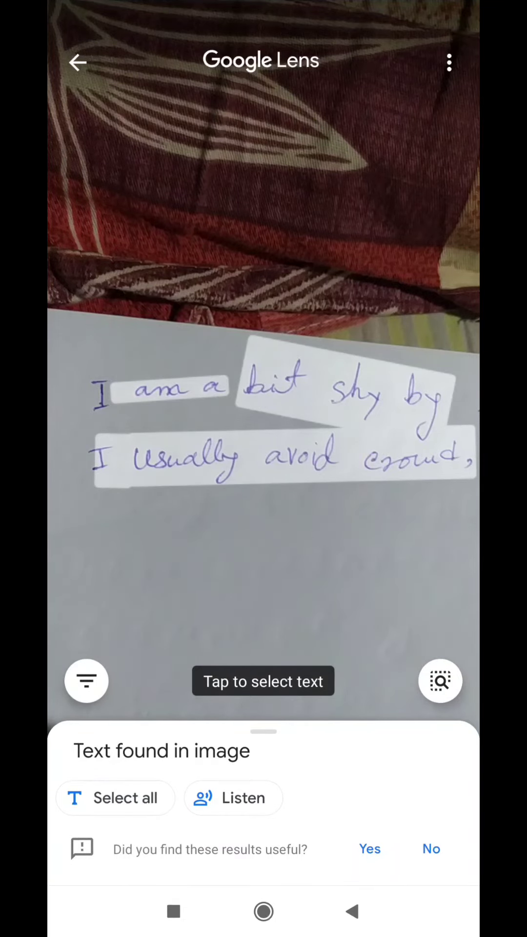
click(115, 798)
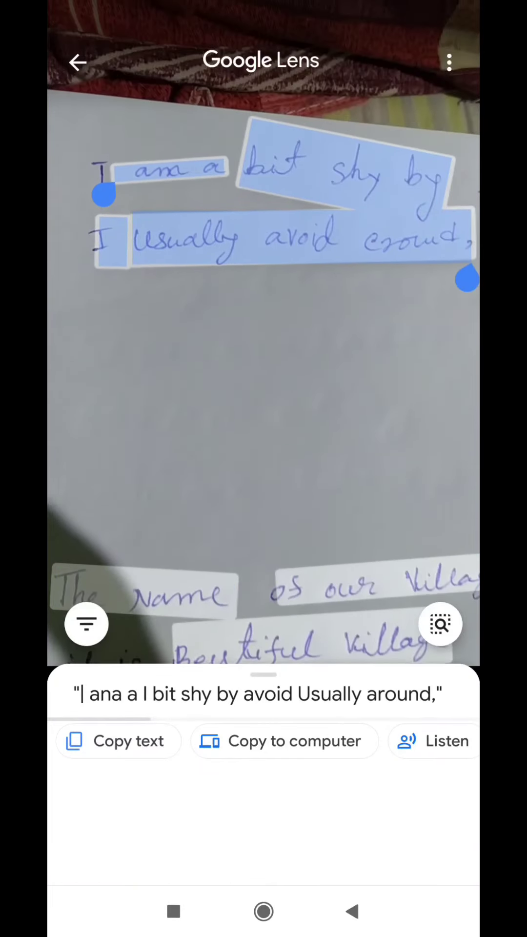
click(118, 741)
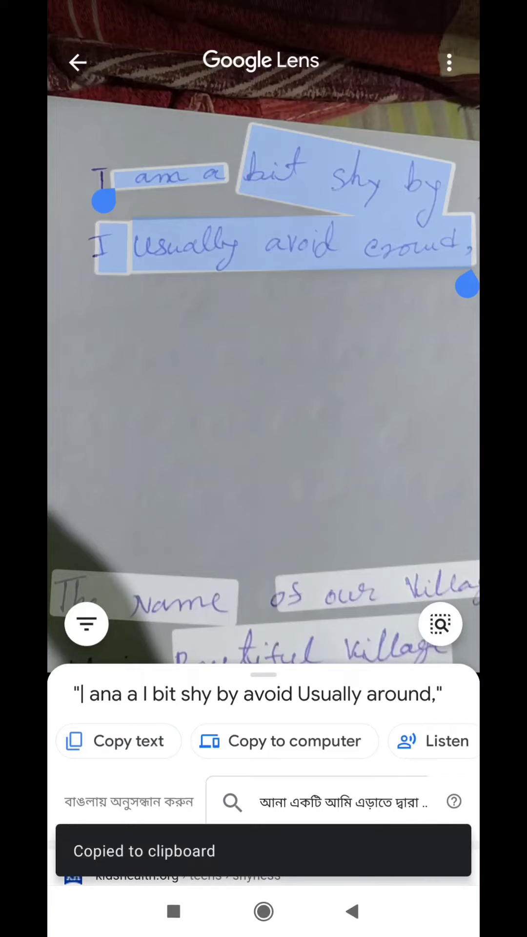